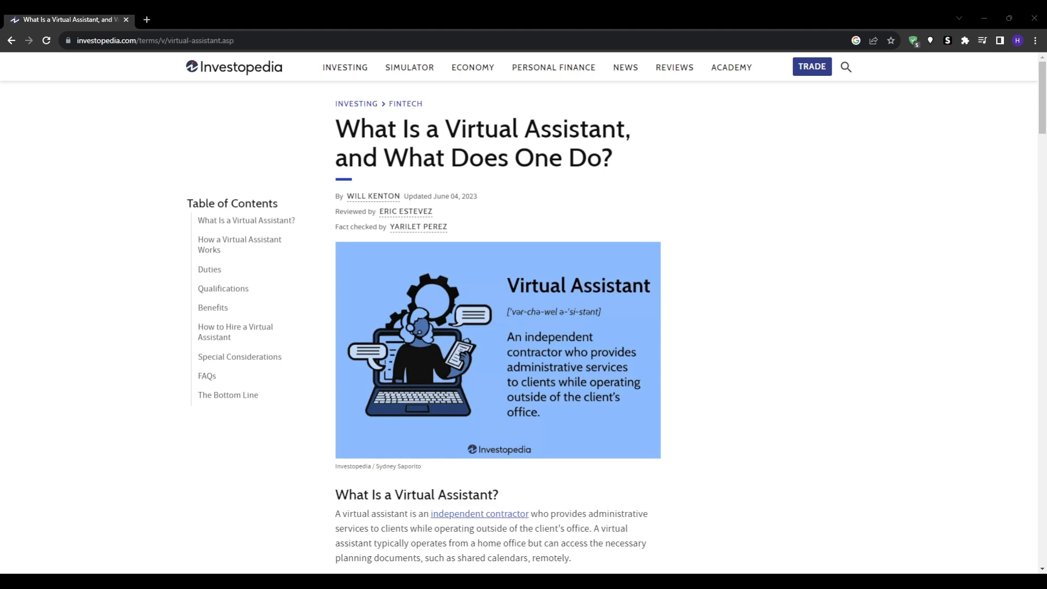
# Go to lastpass.com in a new Chrome tab alongside the virtual assistant article
pyautogui.scroll(-3)
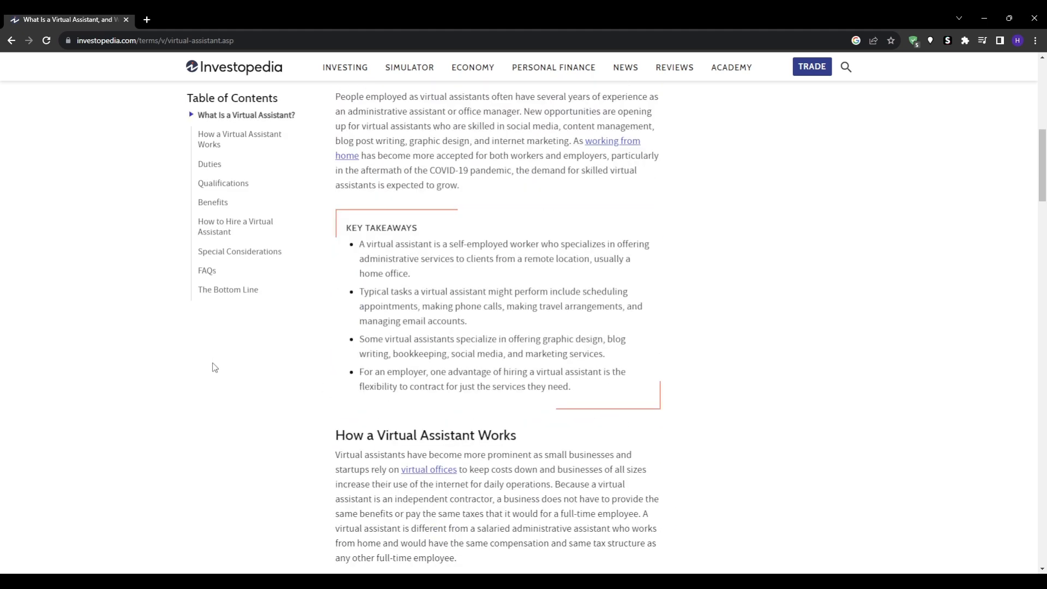
pyautogui.scroll(-3)
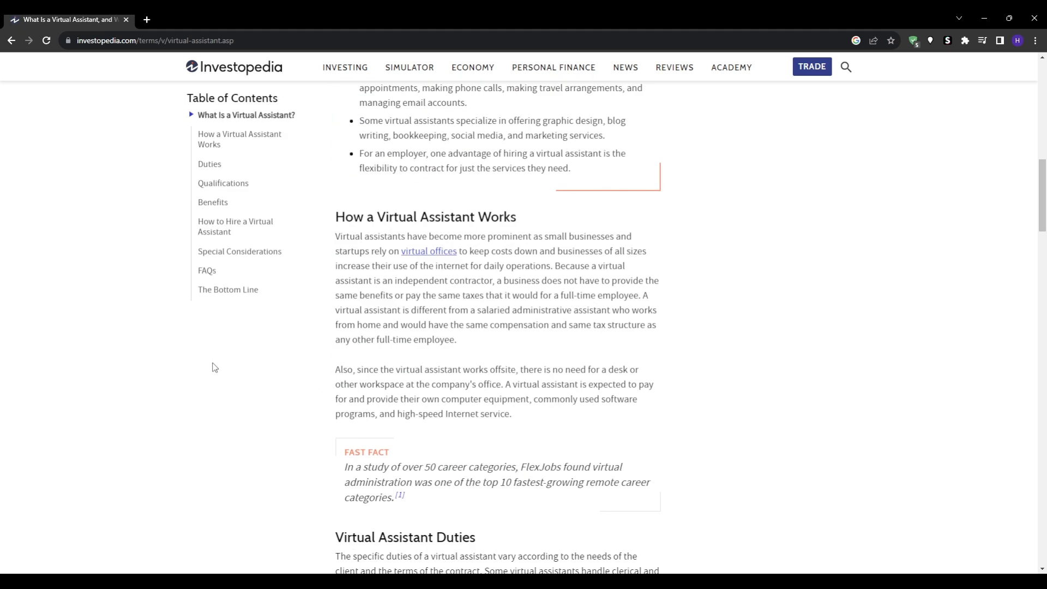
pyautogui.scroll(-3)
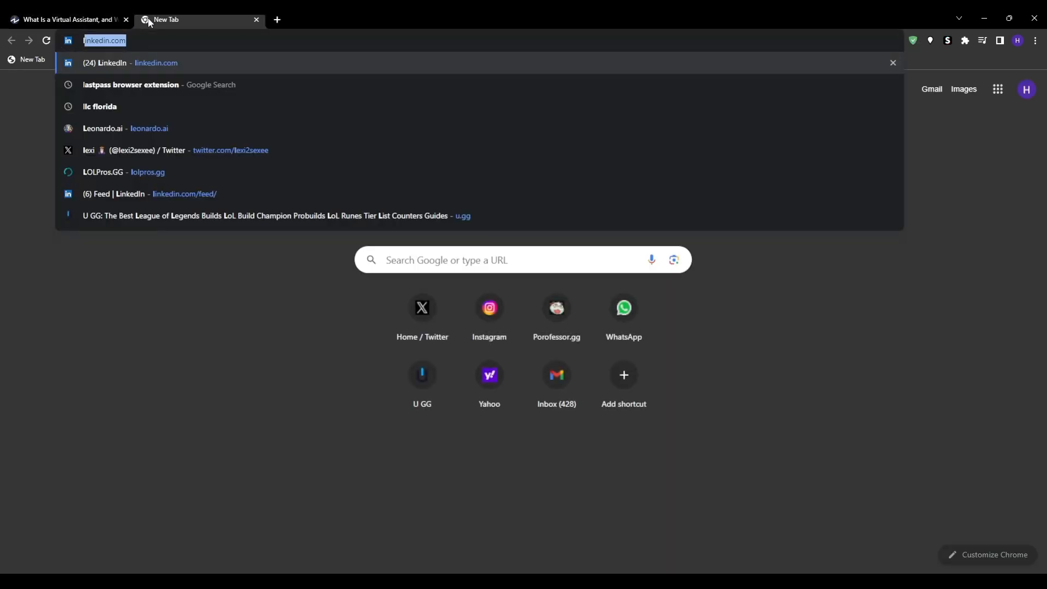
pyautogui.write('lastpass.com')
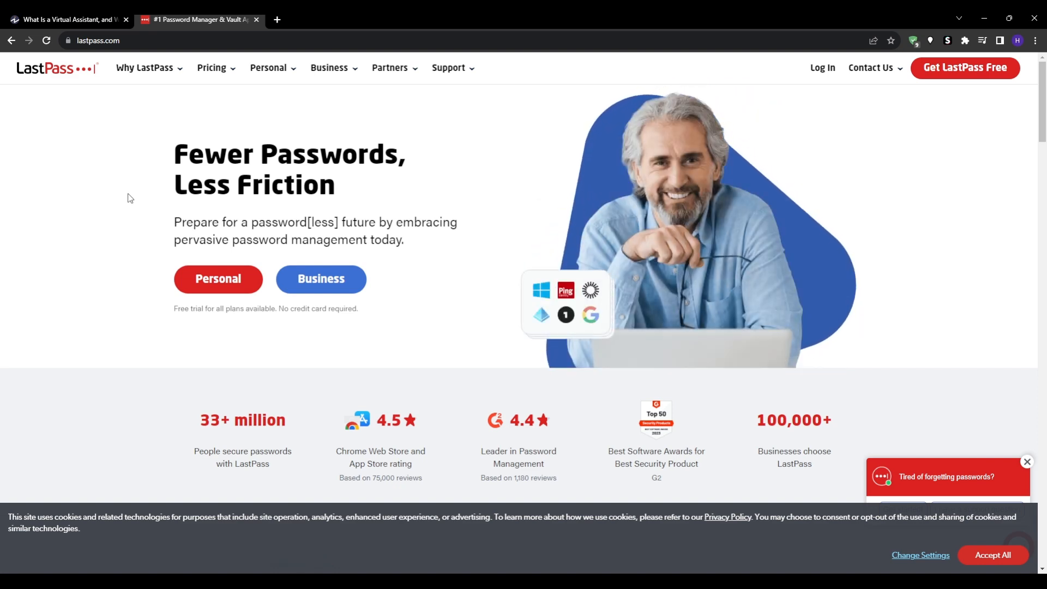
# Scroll the homepage to the plan comparison showing Free $0, Premium $3 and Families $4 monthly
pyautogui.scroll(-3)
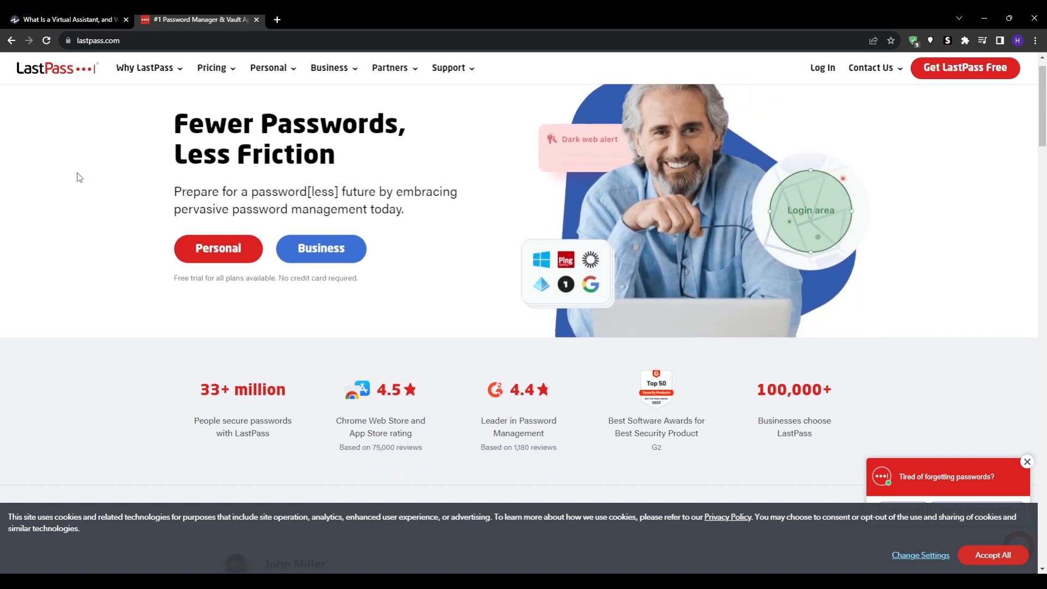
pyautogui.scroll(-3)
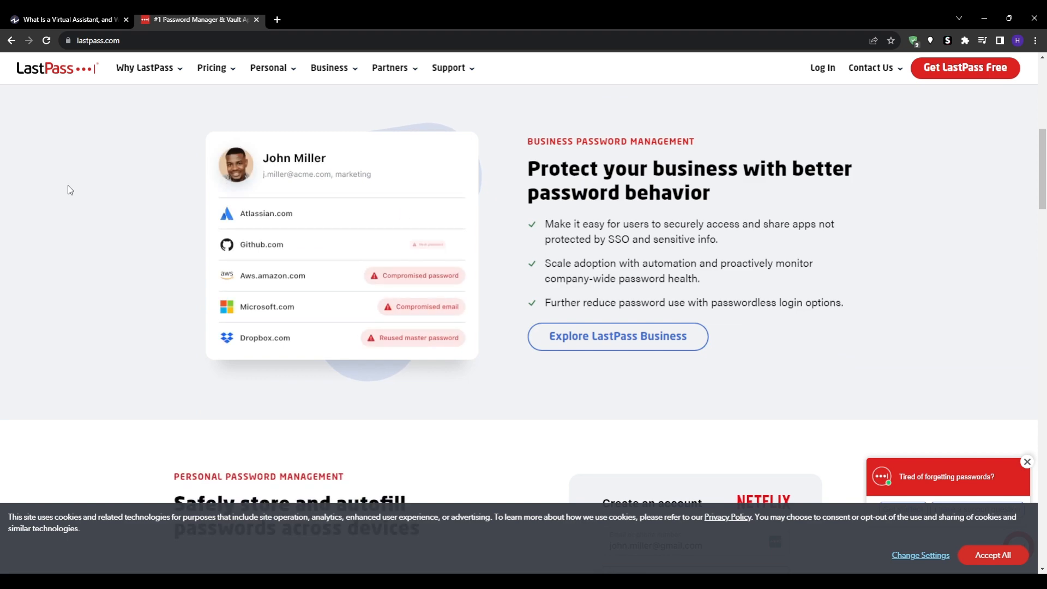
pyautogui.scroll(-3)
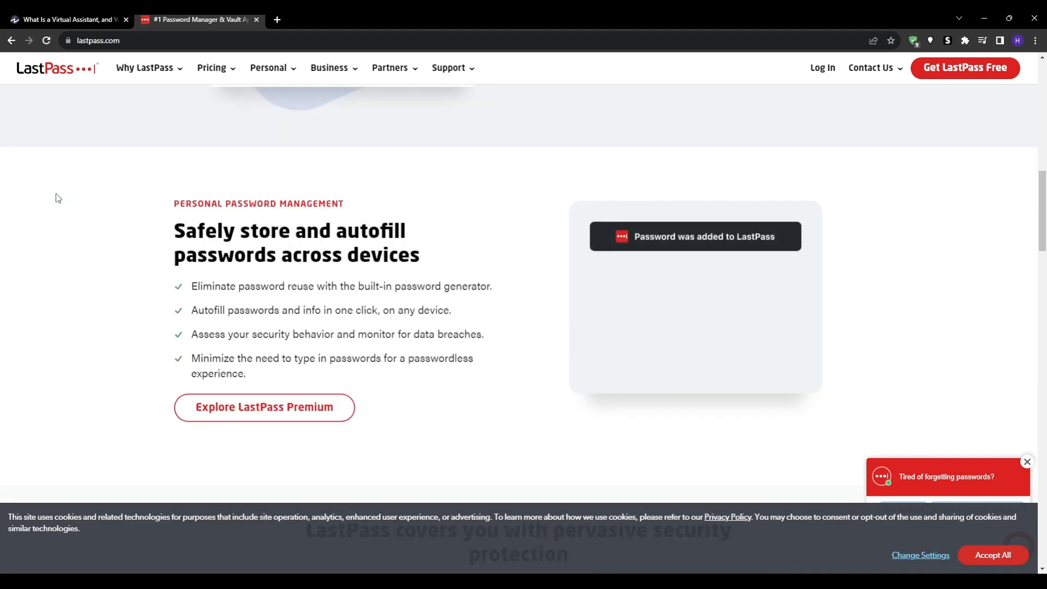
pyautogui.scroll(-3)
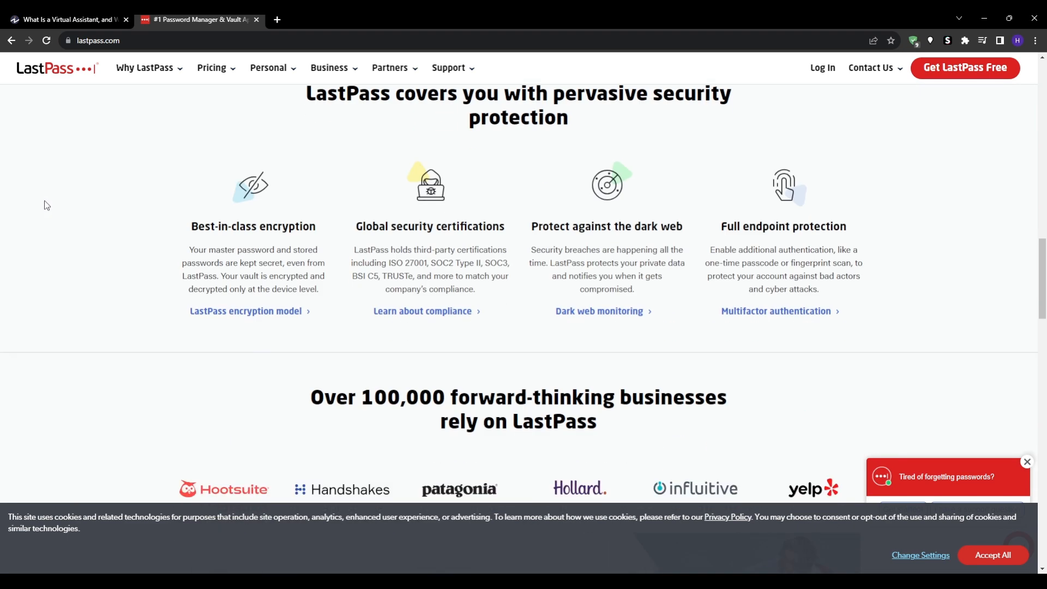
pyautogui.scroll(-3)
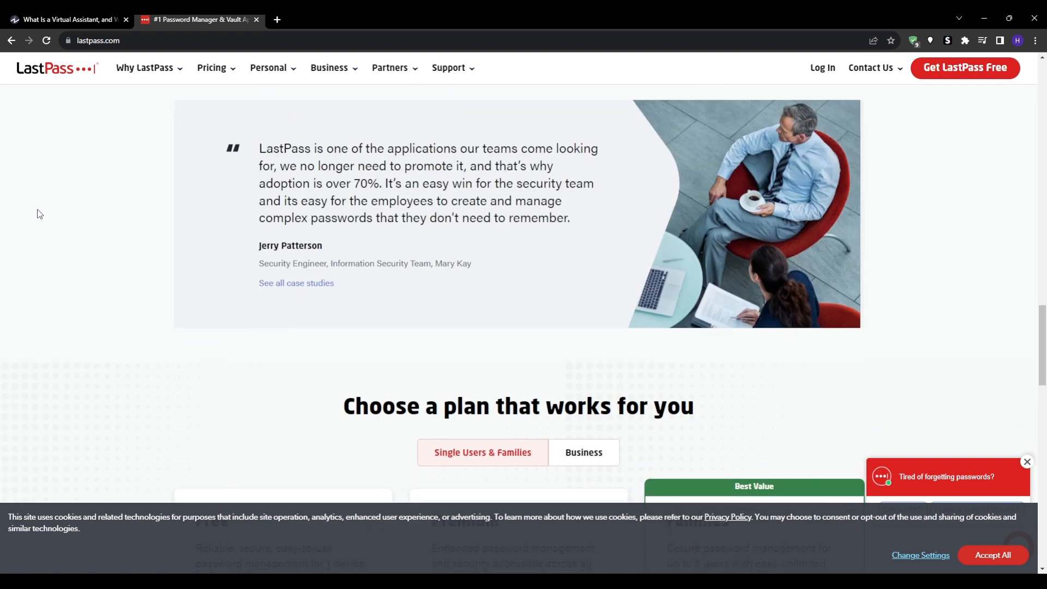
pyautogui.scroll(-3)
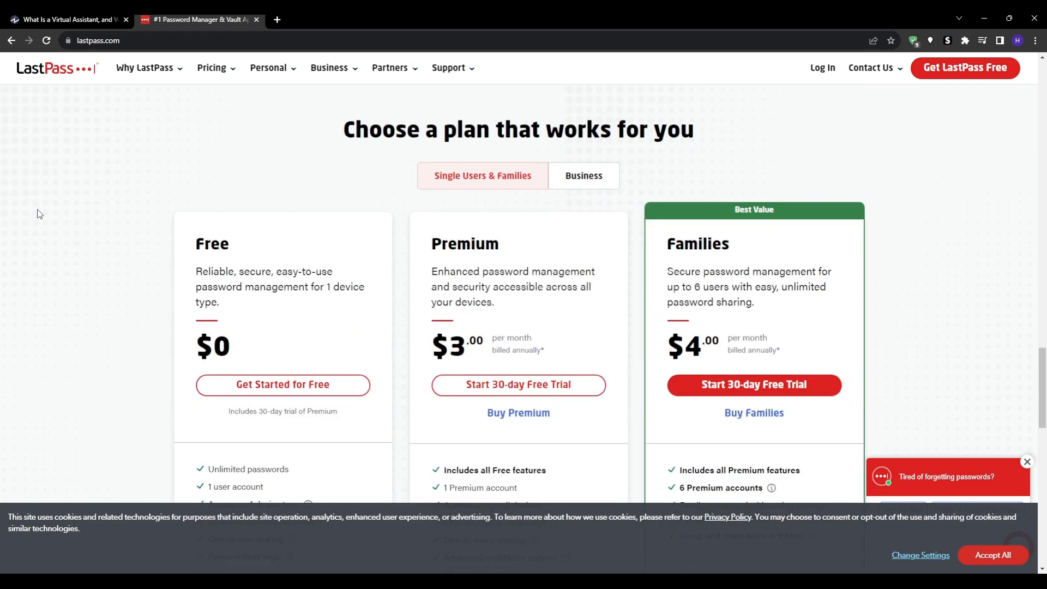
pyautogui.scroll(-3)
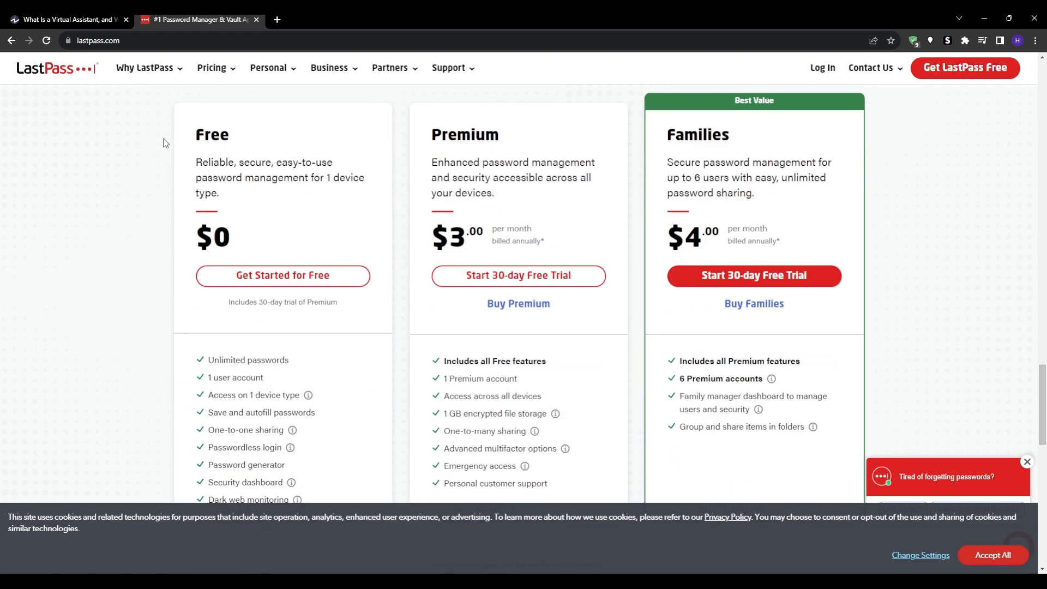
pyautogui.moveTo(193, 134); pyautogui.dragTo(327, 302)
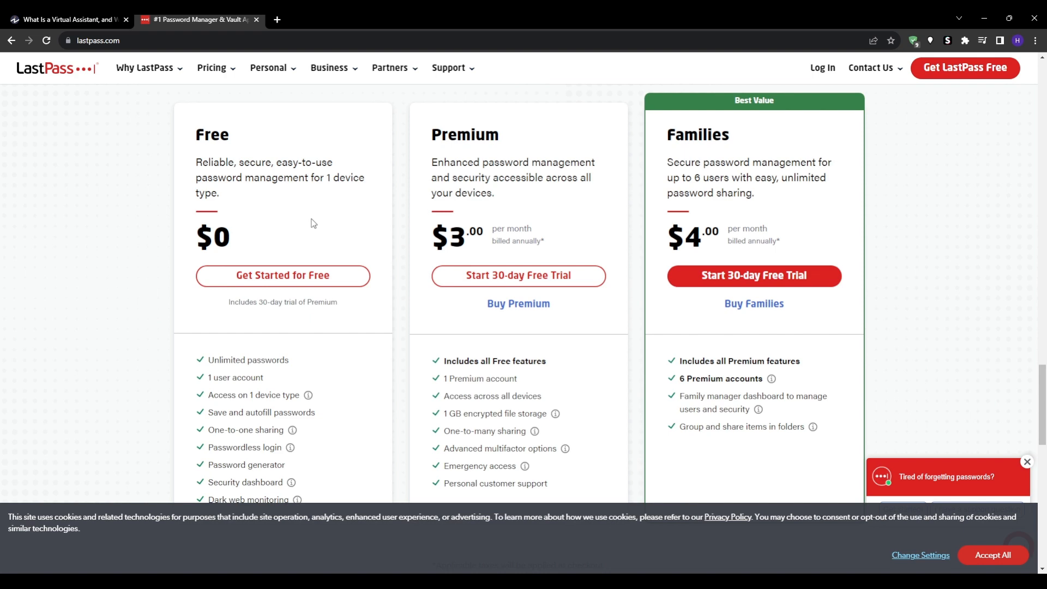
pyautogui.scroll(-3)
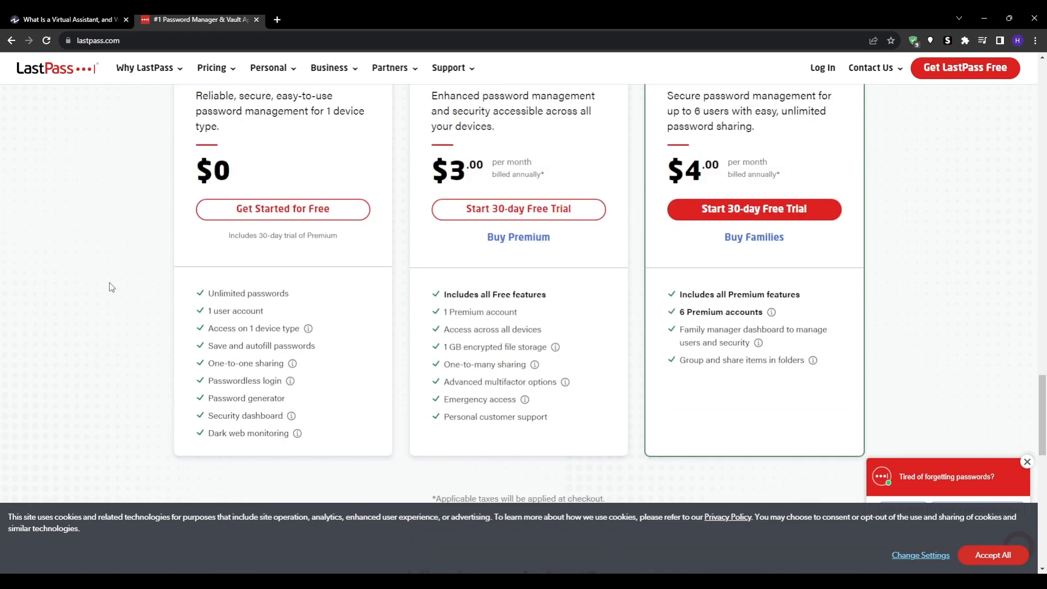
pyautogui.scroll(-3)
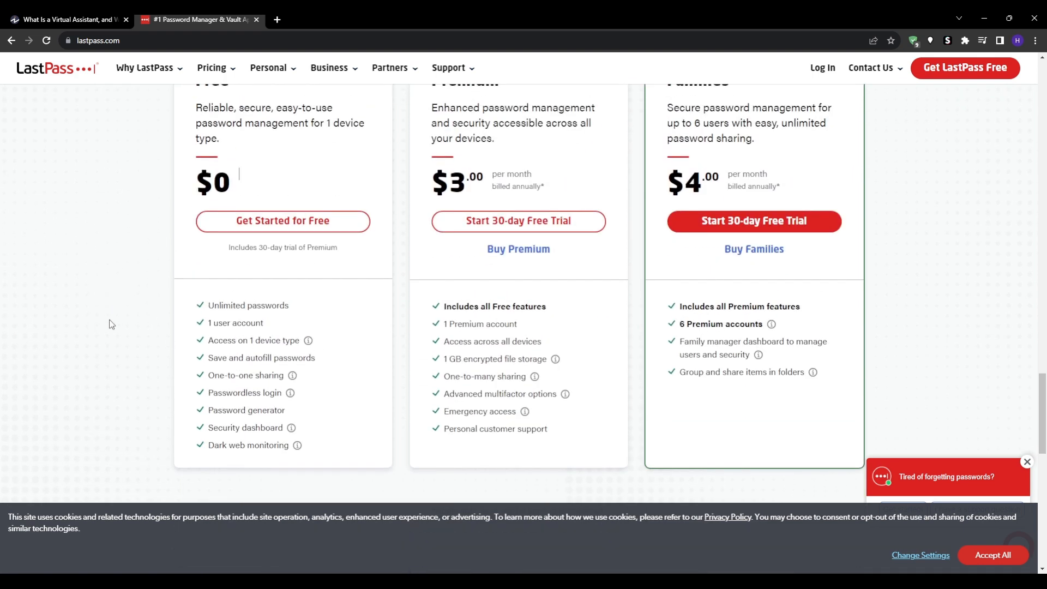
pyautogui.scroll(3)
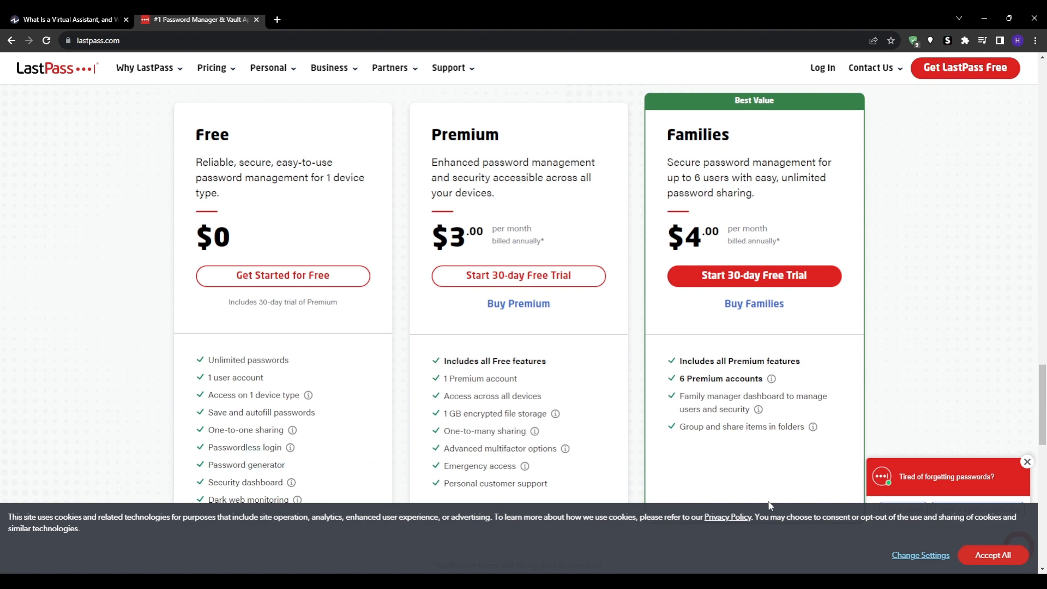
pyautogui.click(1025, 462)
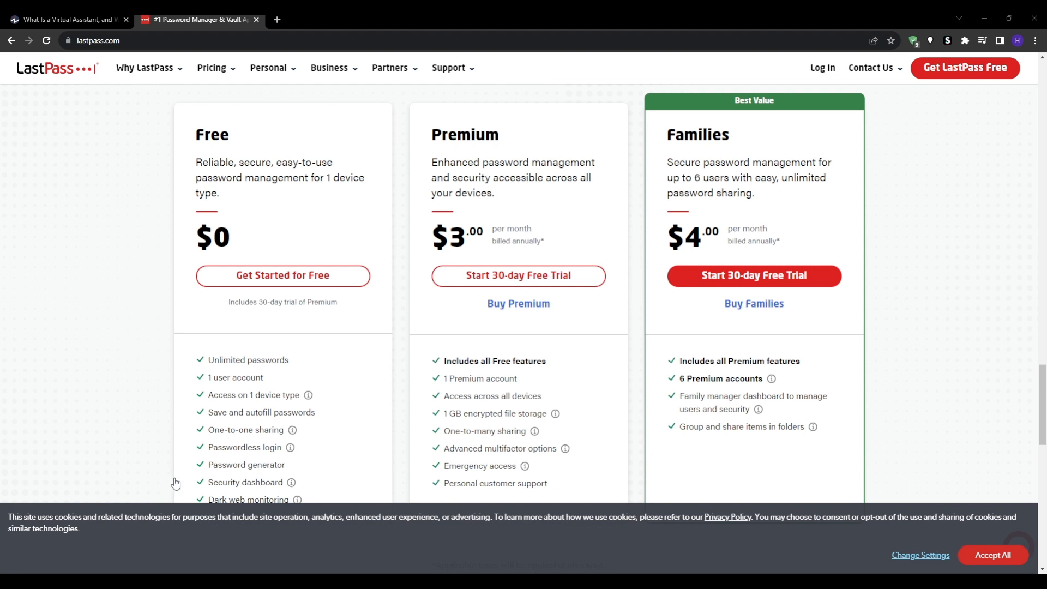
pyautogui.moveTo(558, 517)
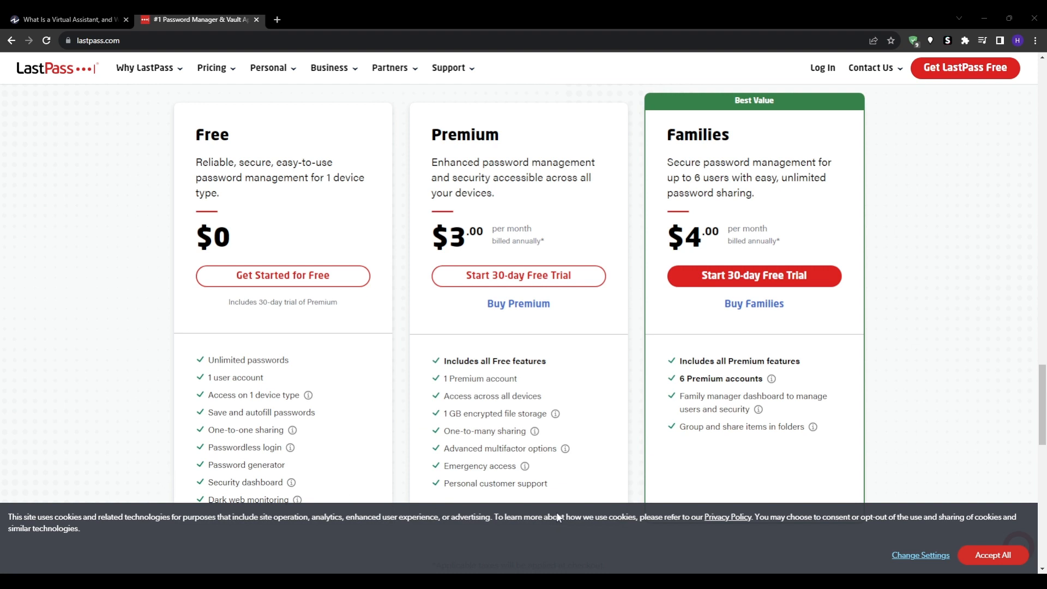
pyautogui.moveTo(558, 518)
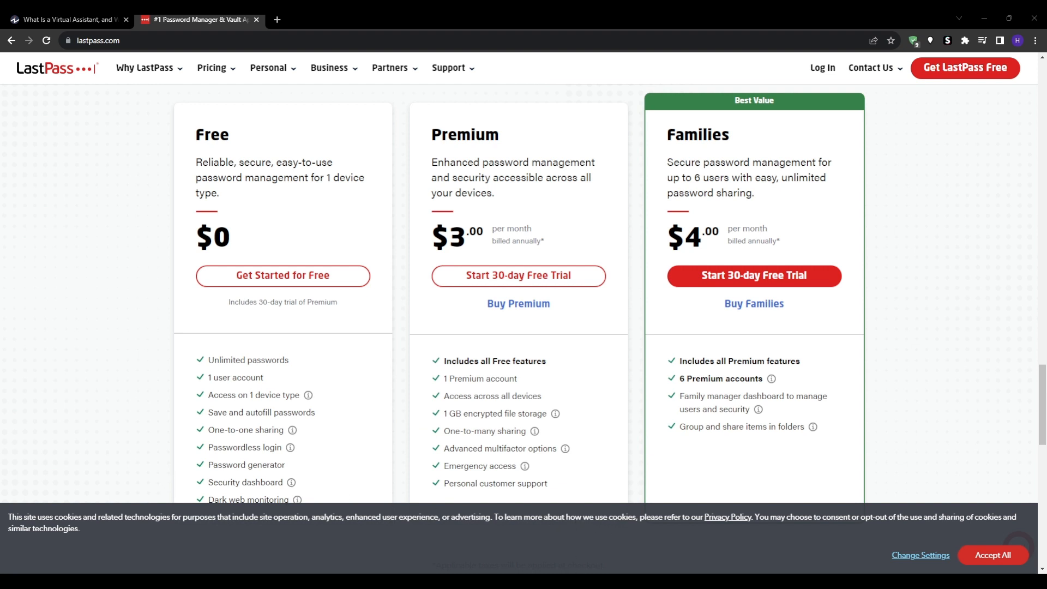
pyautogui.moveTo(72, 361)
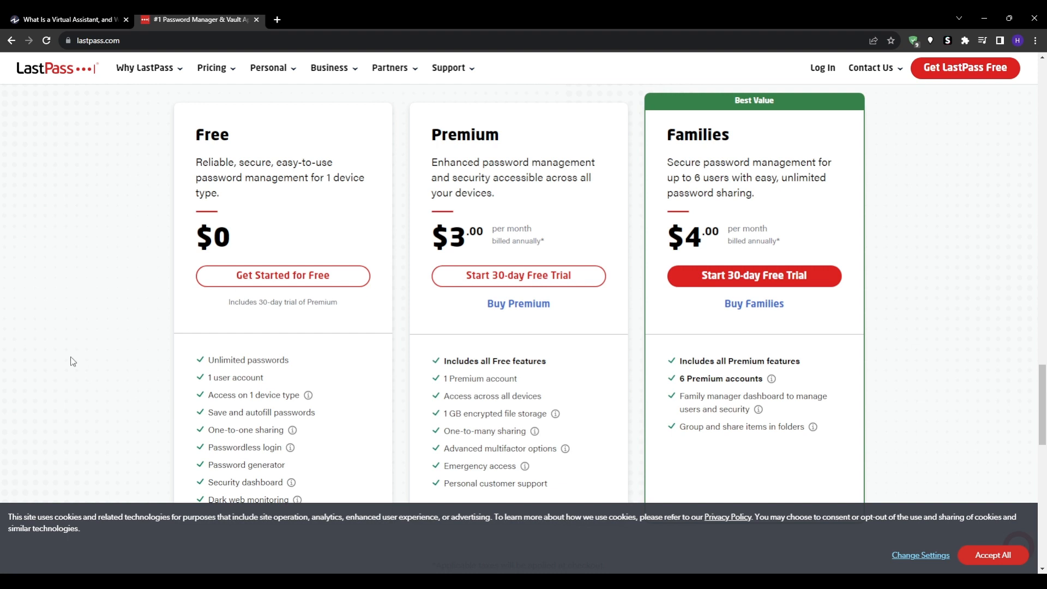
pyautogui.moveTo(458, 482)
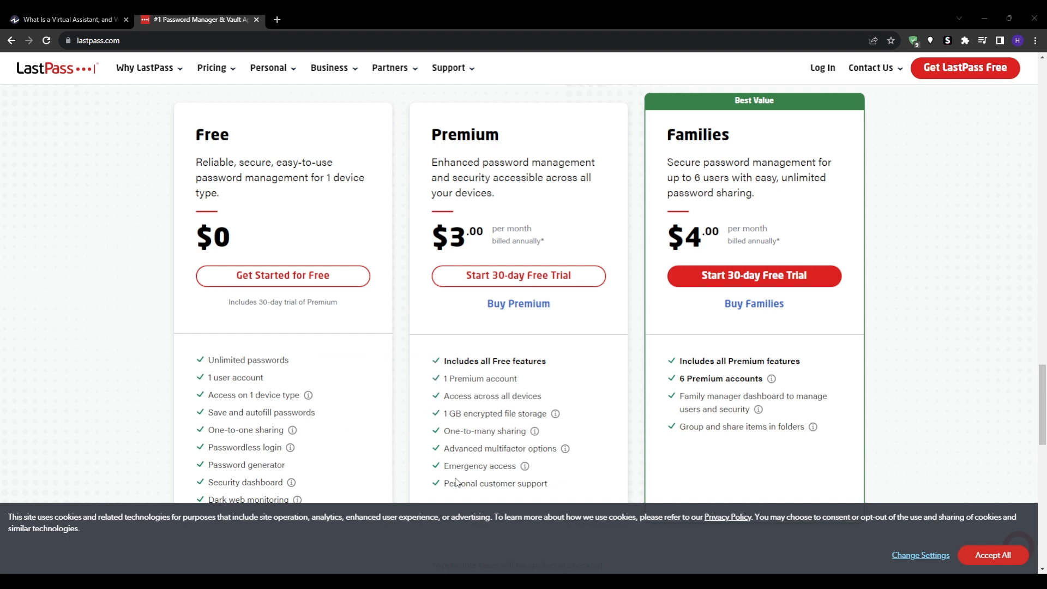
pyautogui.moveTo(563, 499)
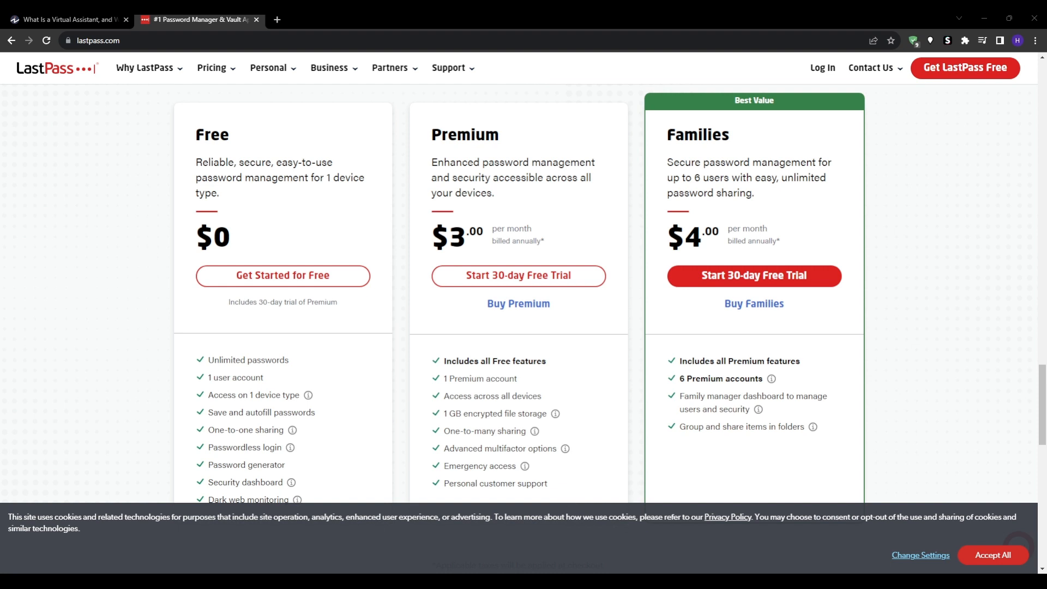
pyautogui.moveTo(541, 559)
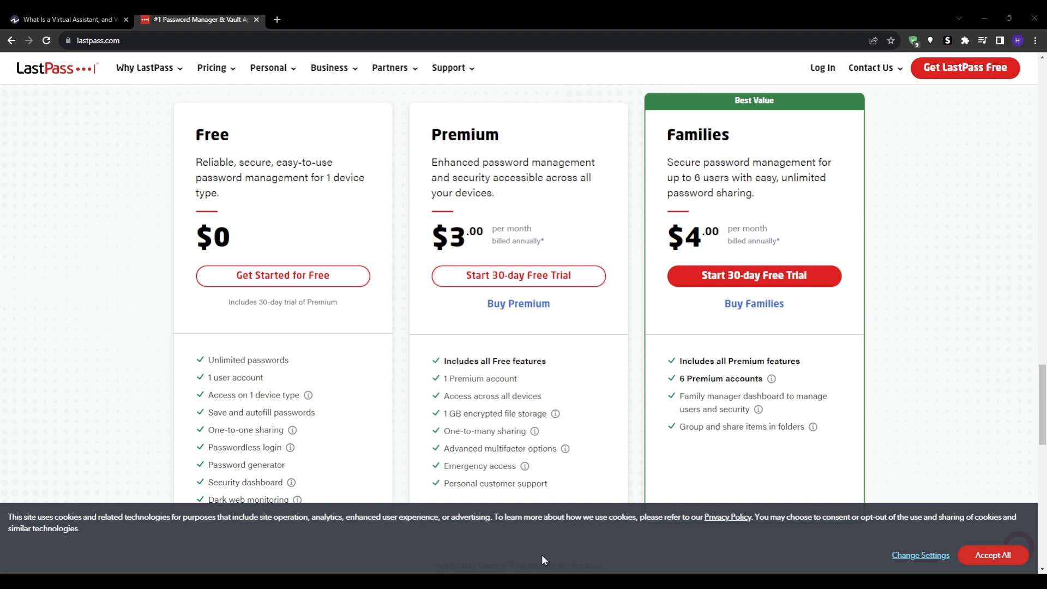
pyautogui.moveTo(643, 538)
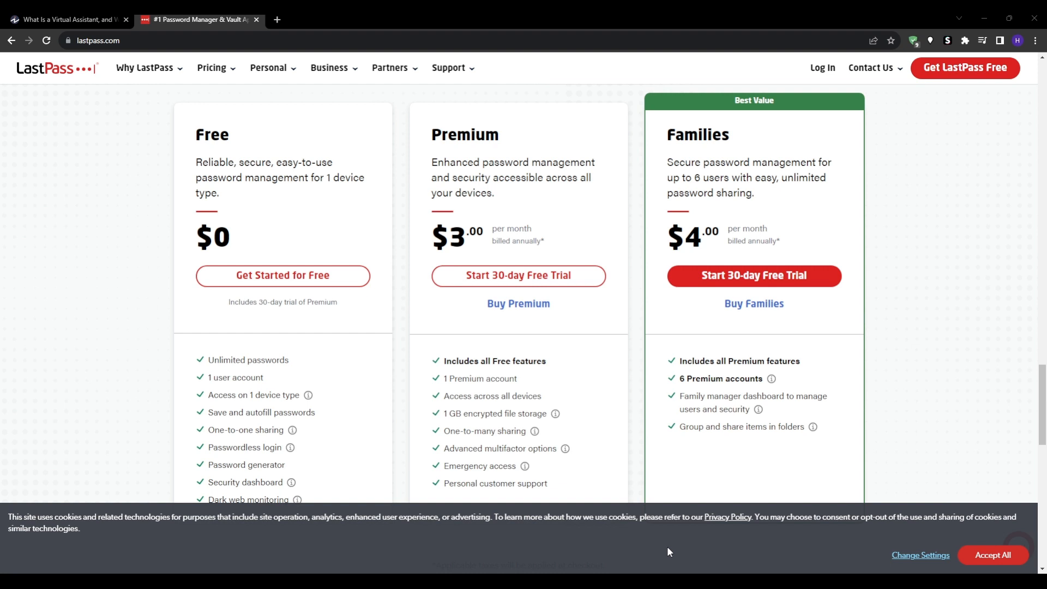
pyautogui.moveTo(673, 559)
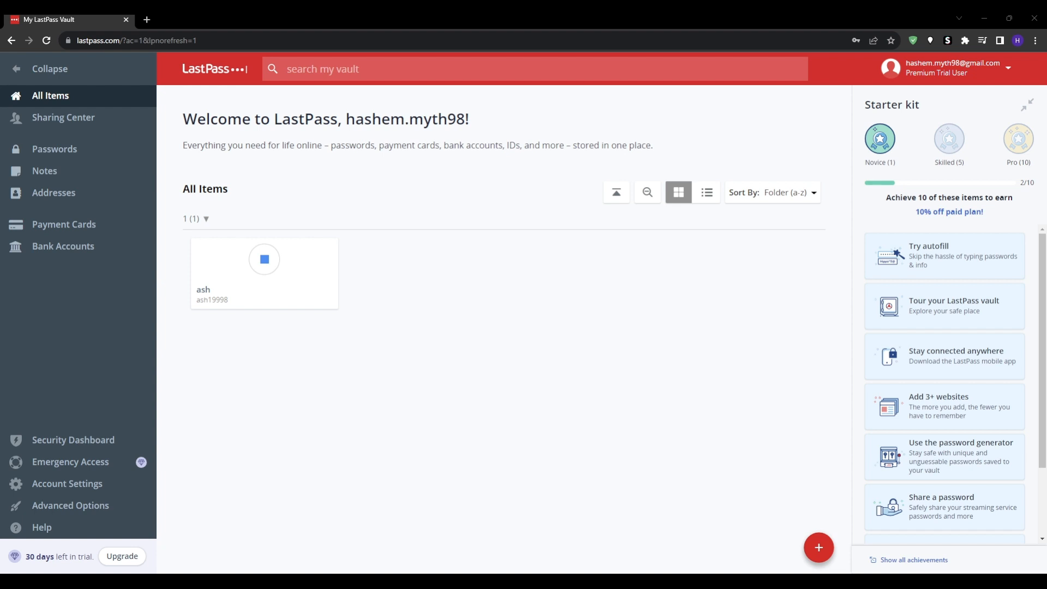
pyautogui.moveTo(141, 462)
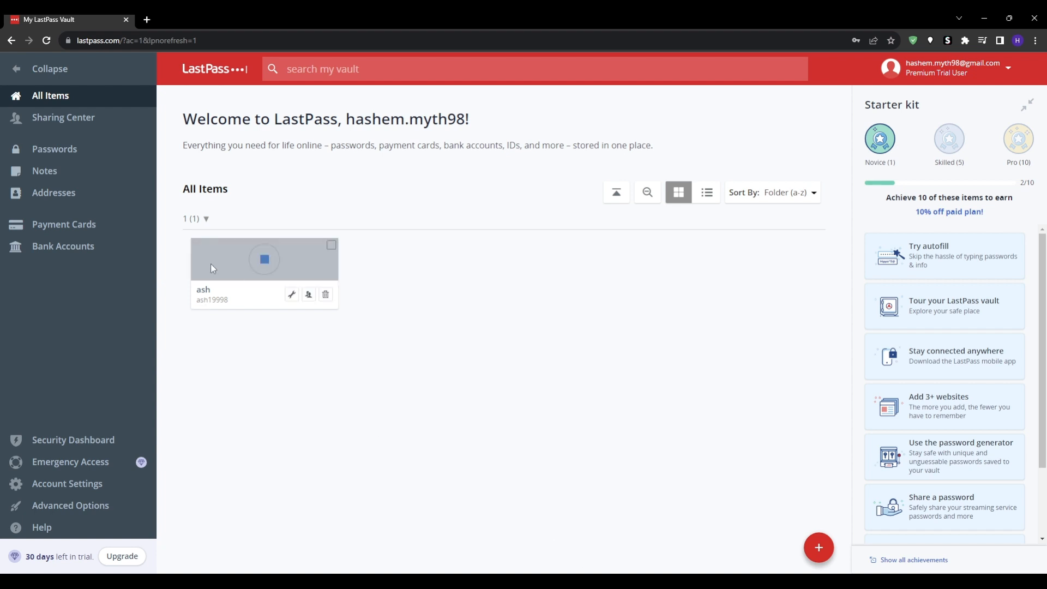
pyautogui.moveTo(613, 311)
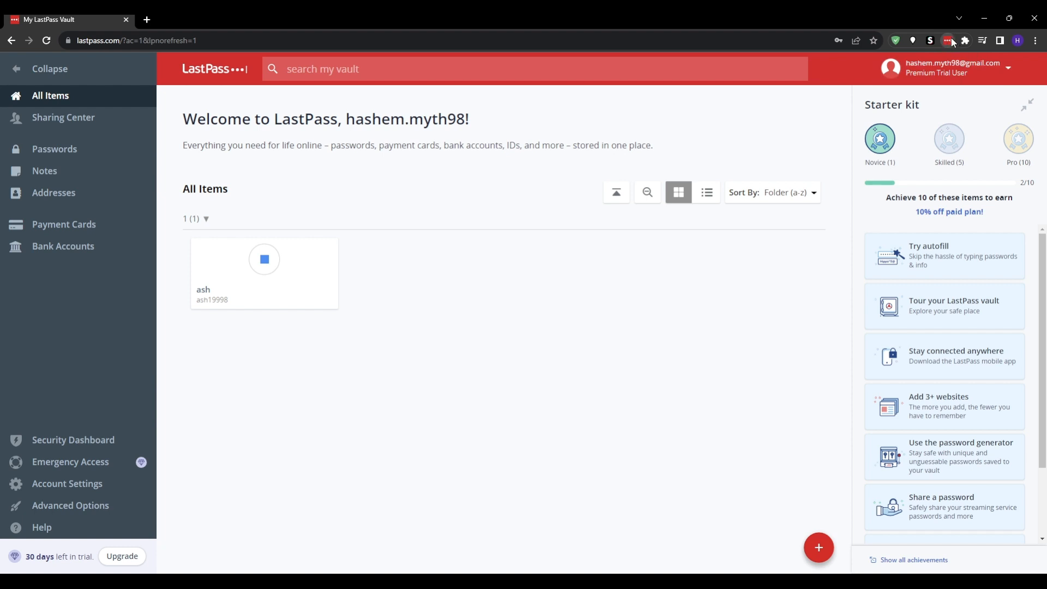
pyautogui.moveTo(850, 232)
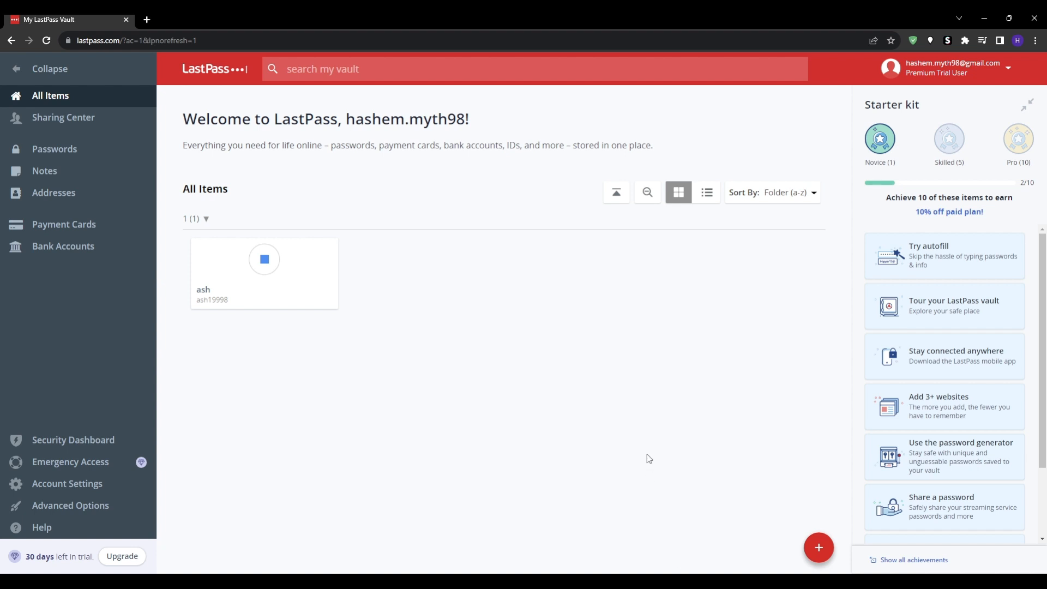
pyautogui.moveTo(650, 546)
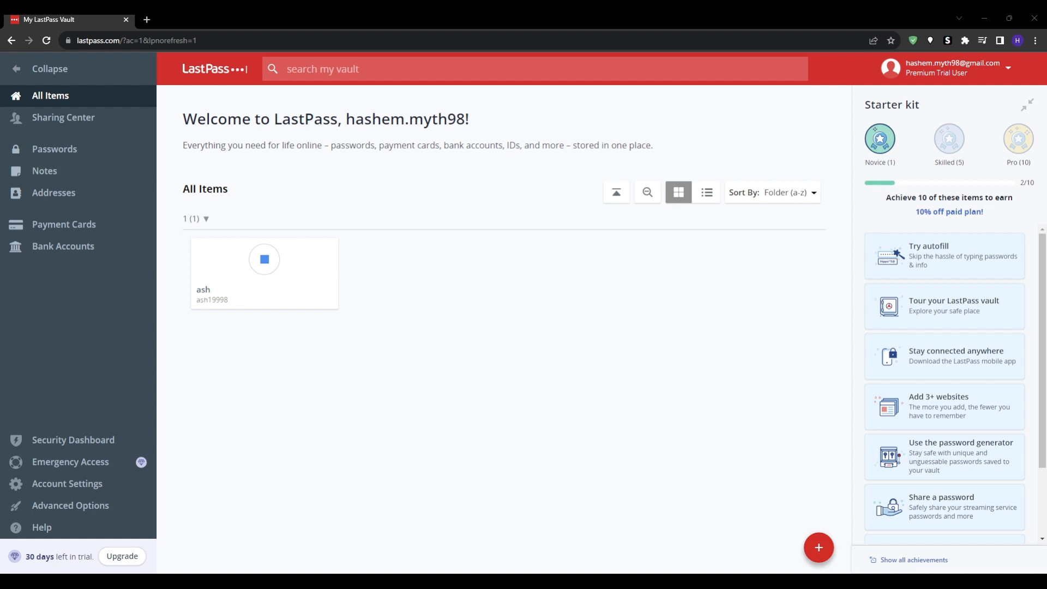
pyautogui.moveTo(521, 443)
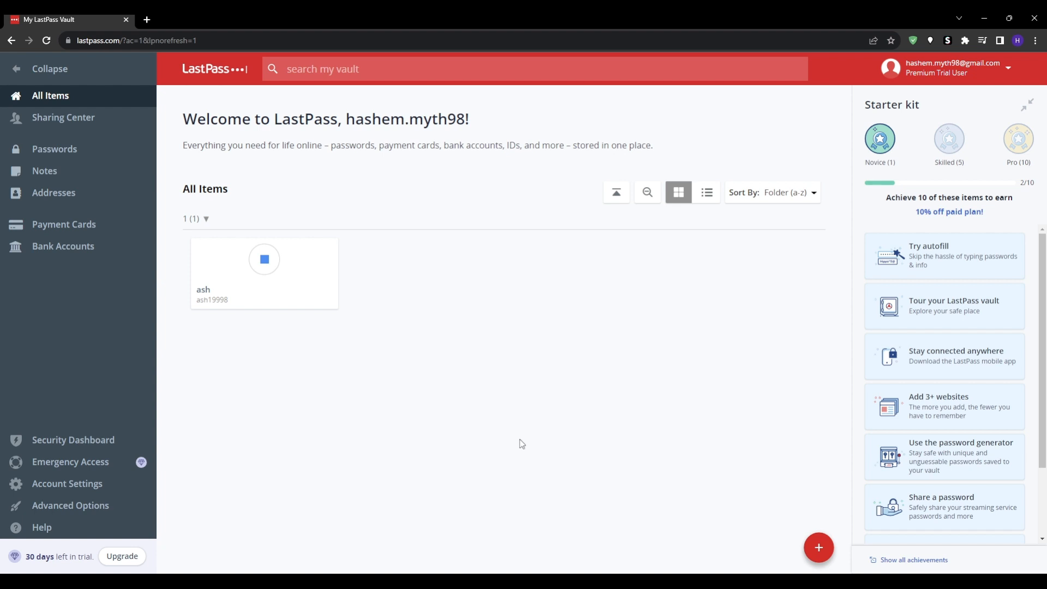